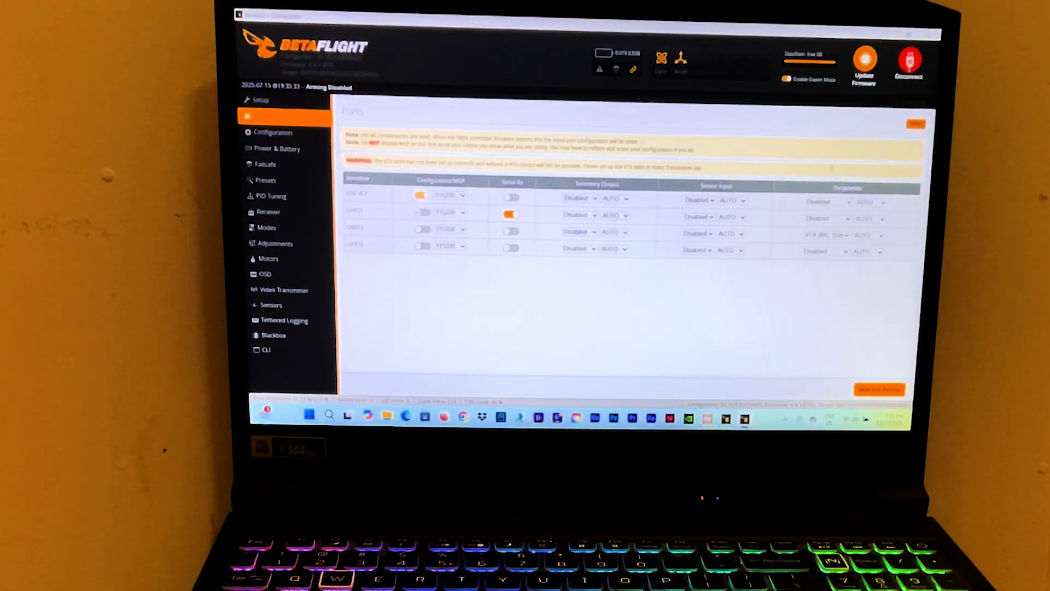
Open the Receiver tab and scroll down to the live channel preview bars.
left_click(268, 212)
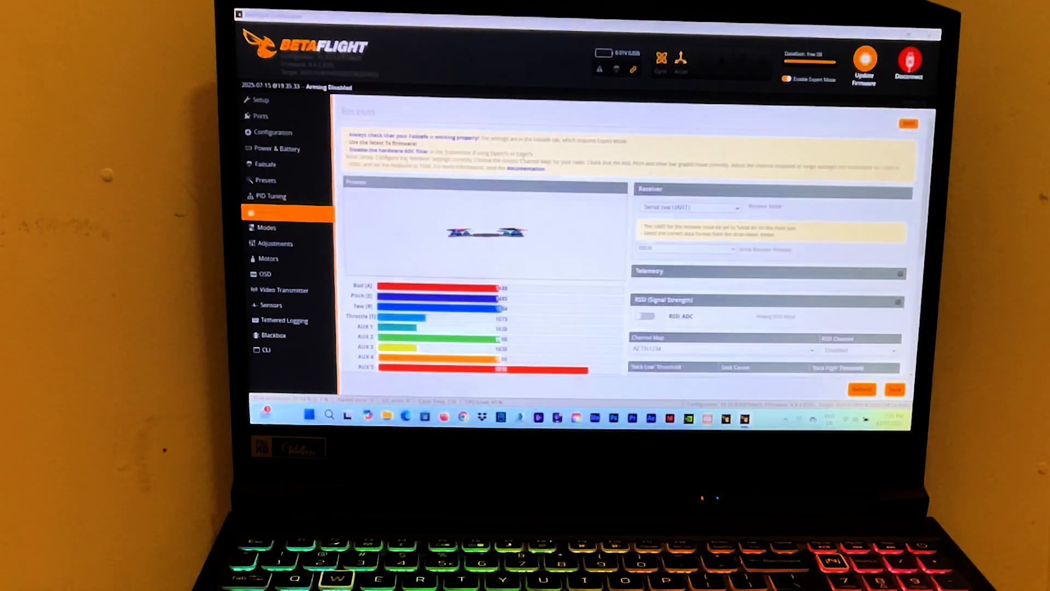
scroll("down", 3)
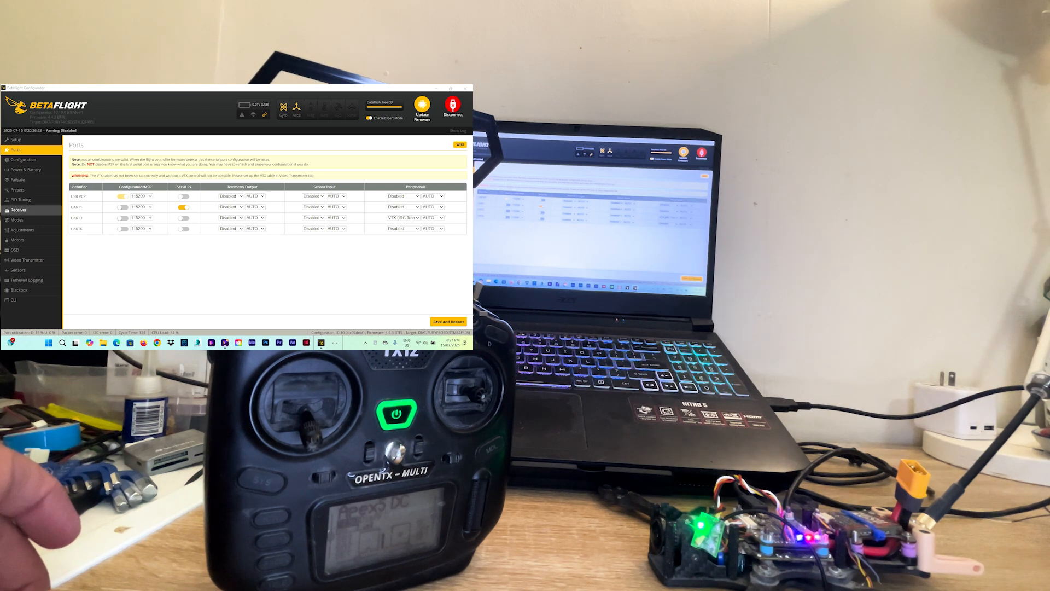
Revisit the Receiver tab, then disconnect from the flight controller.
left_click(18, 210)
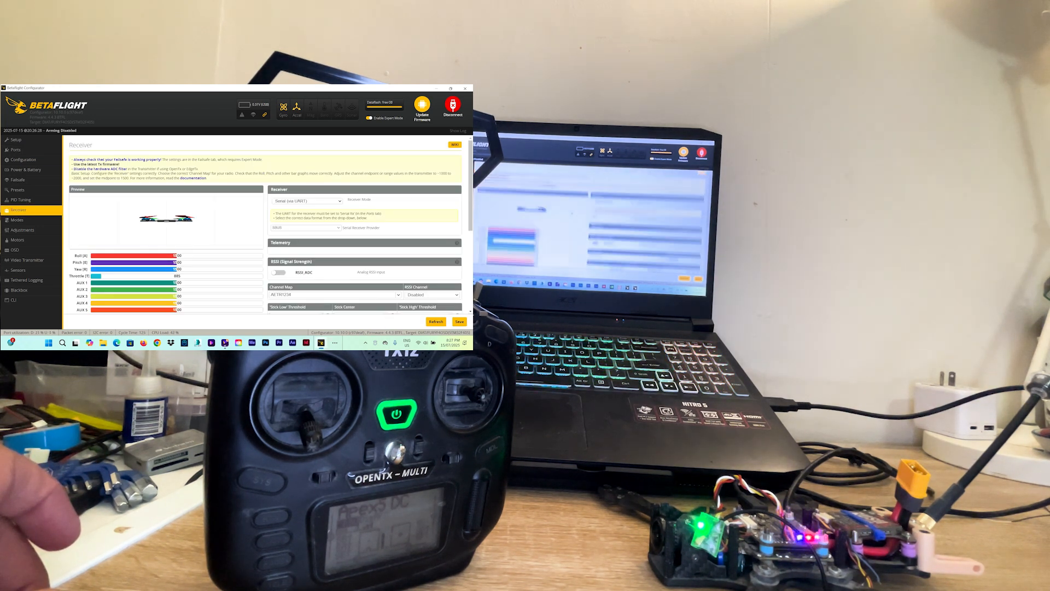
left_click(305, 227)
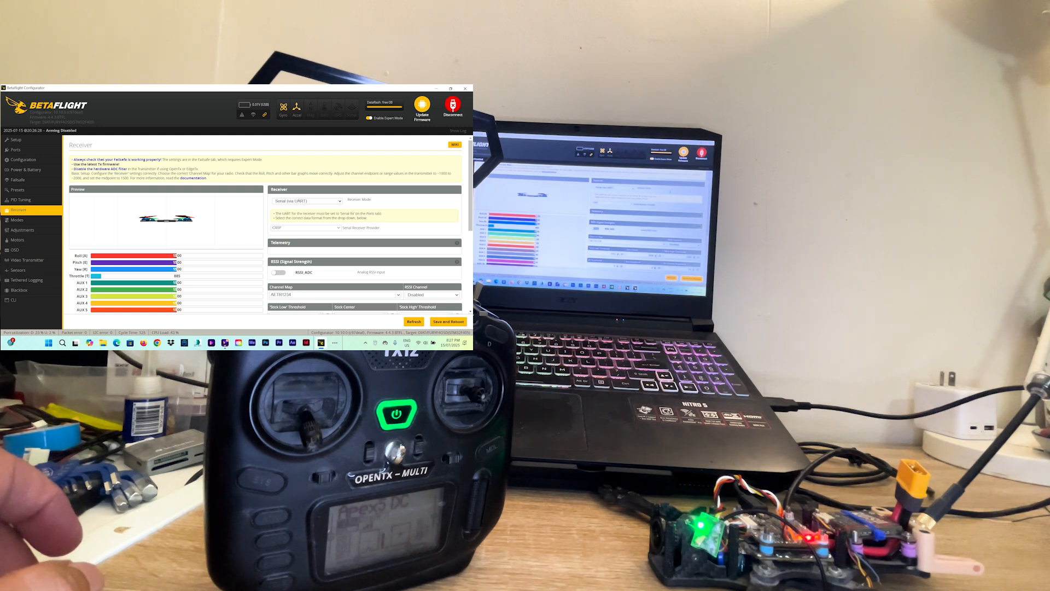
left_click(453, 107)
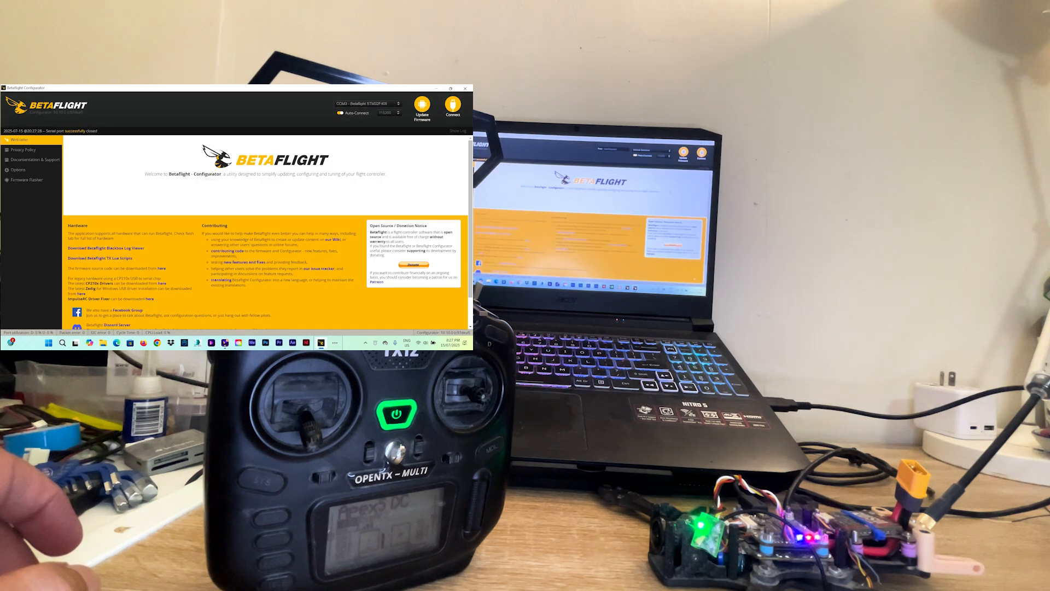
left_click(453, 107)
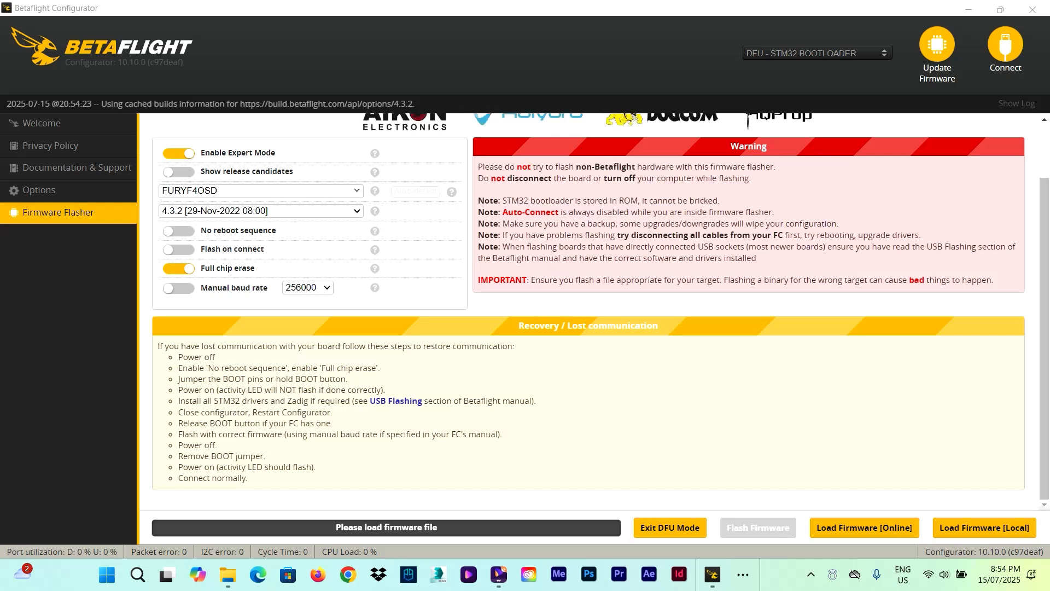
Try firmware version 4.3.0, then settle on 4.2.11 for the FURYF4OSD target.
left_click(260, 210)
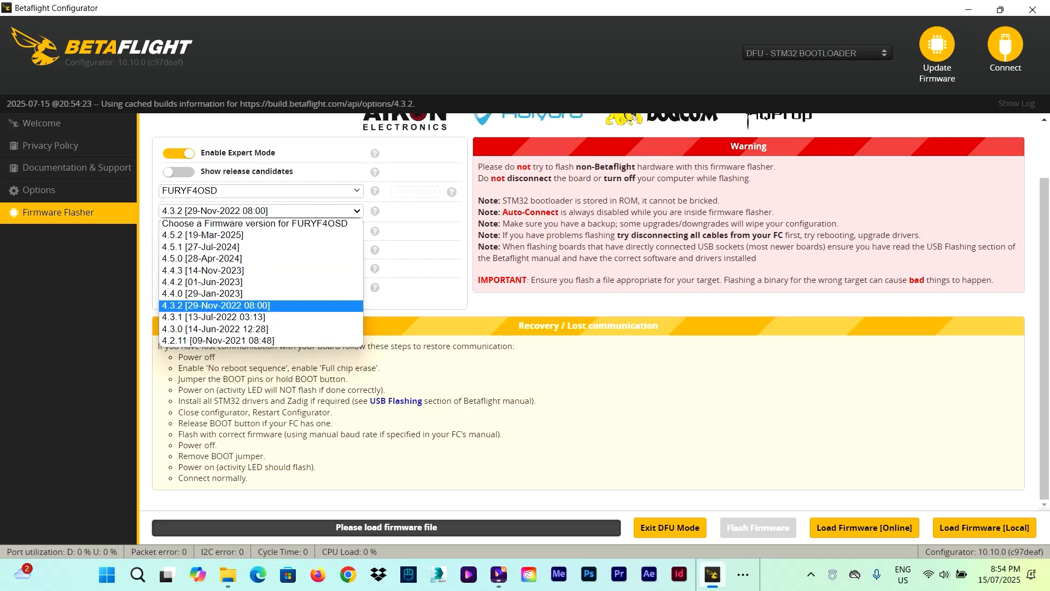
left_click(214, 317)
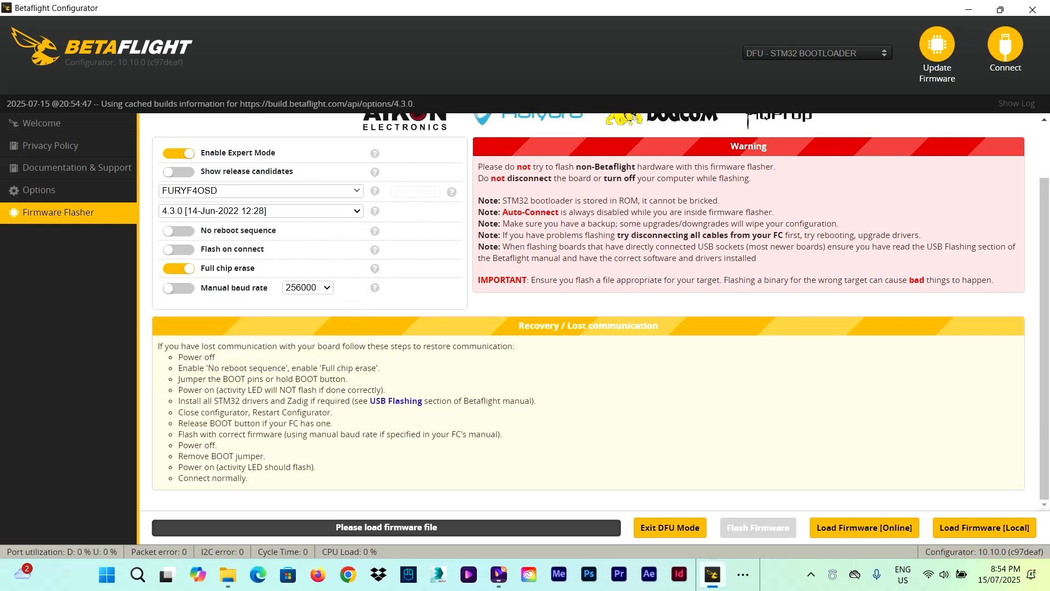
left_click(260, 210)
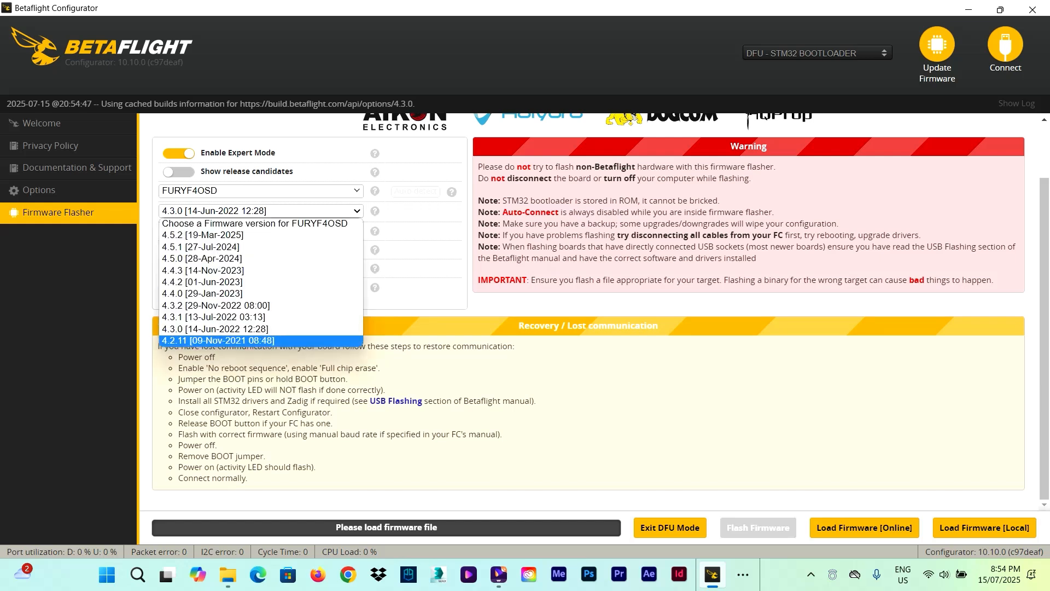
left_click(215, 340)
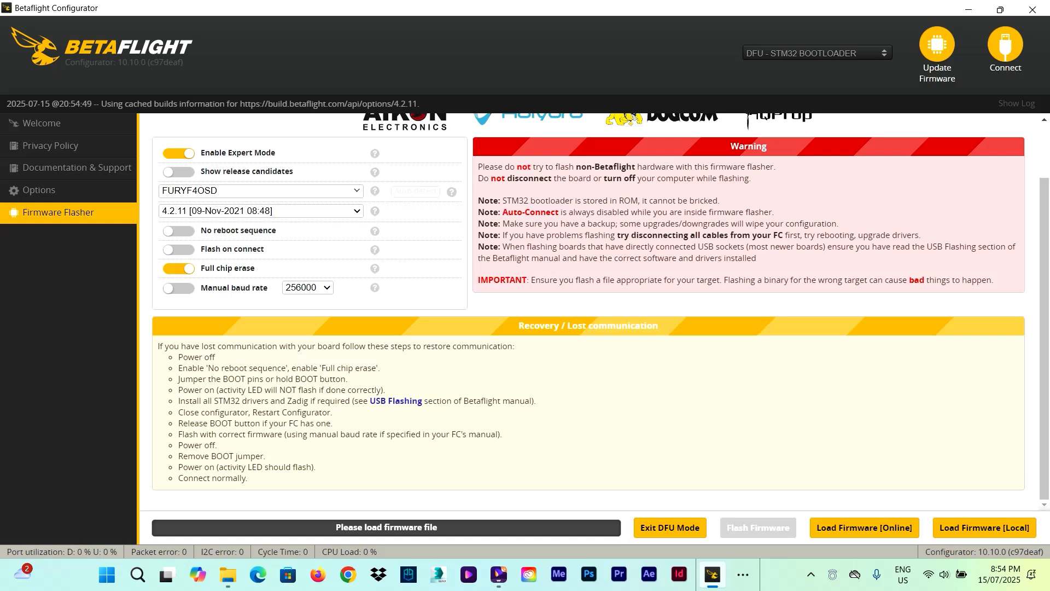
left_click(260, 191)
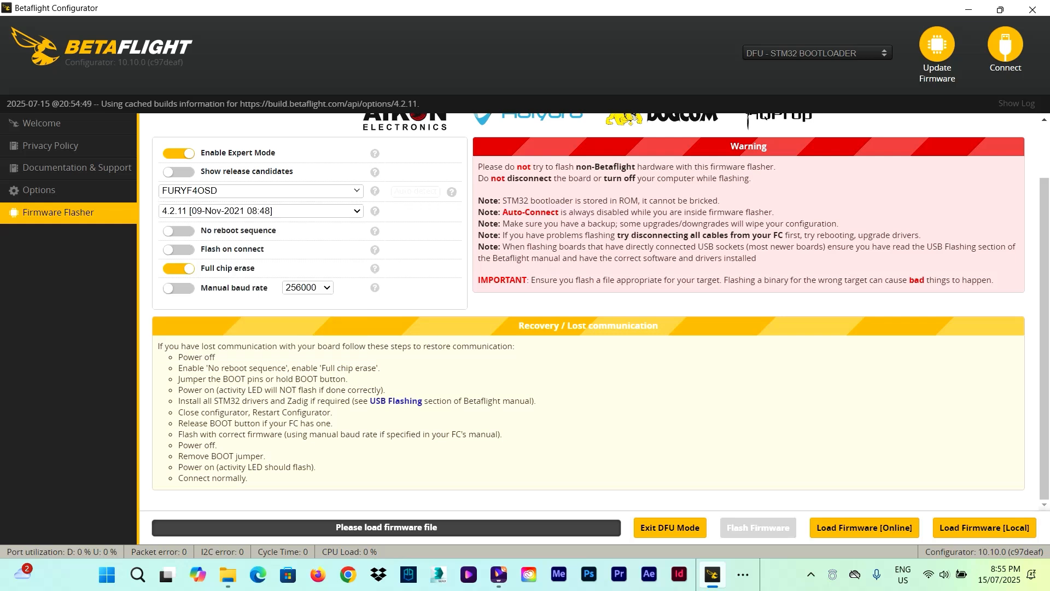
left_click(260, 210)
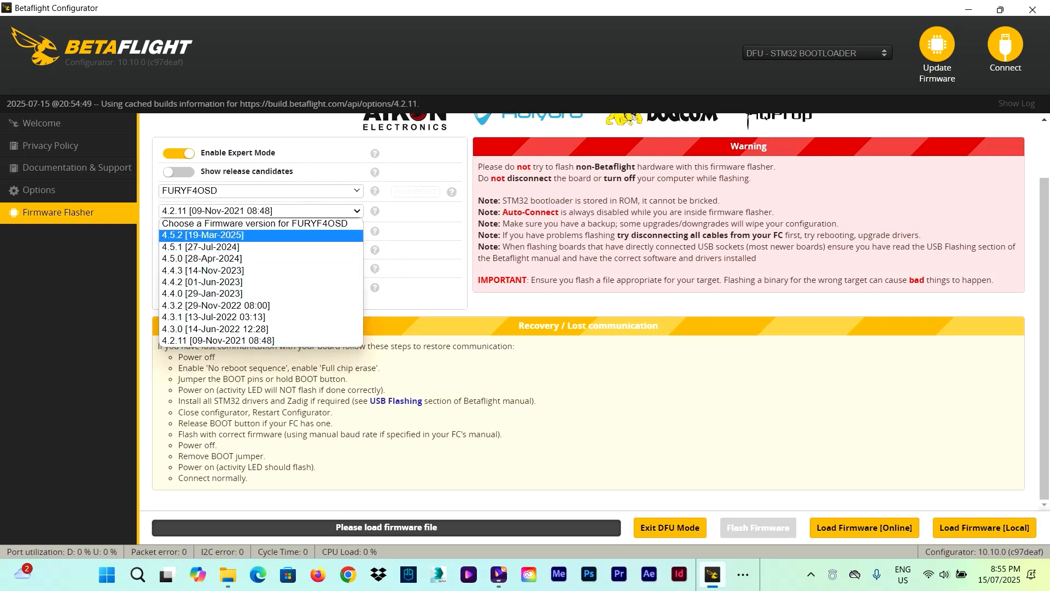
left_click(260, 340)
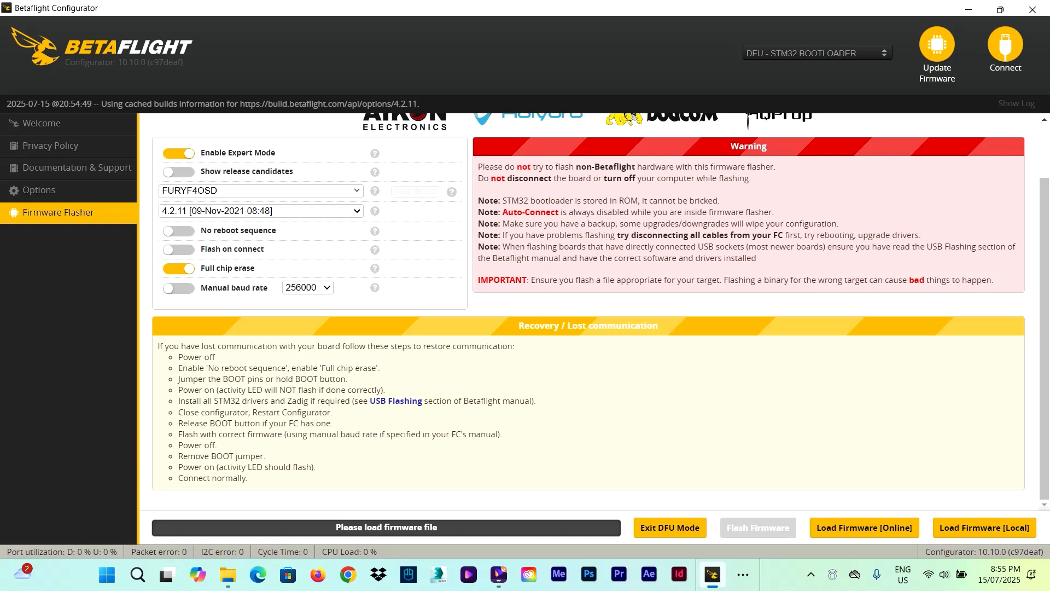
Try firmware versions 4.4.0 and 4.5.0, then return to 4.4.0 to reveal build options.
left_click(260, 210)
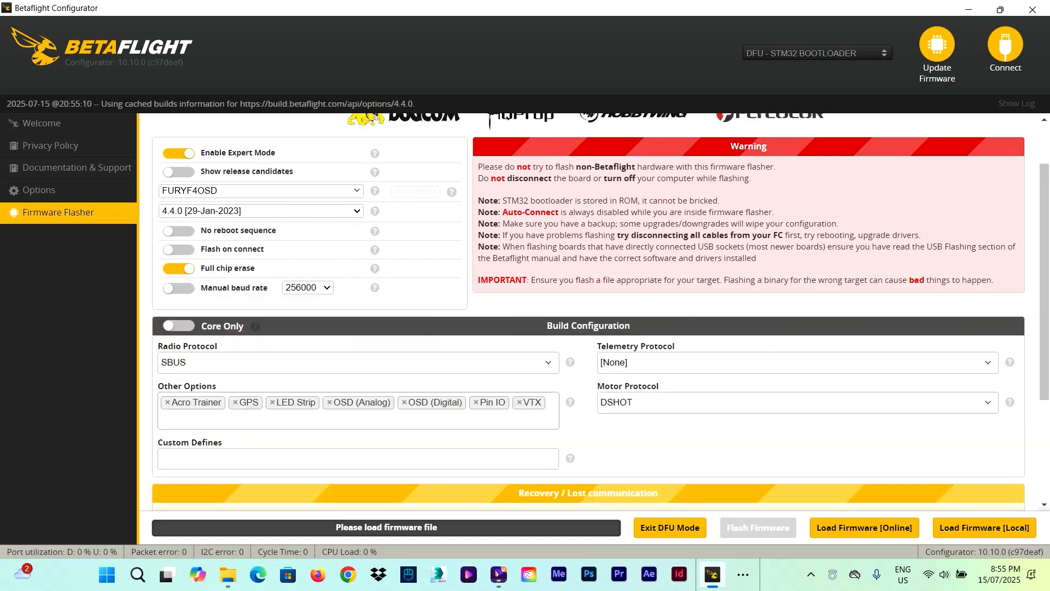
left_click(259, 210)
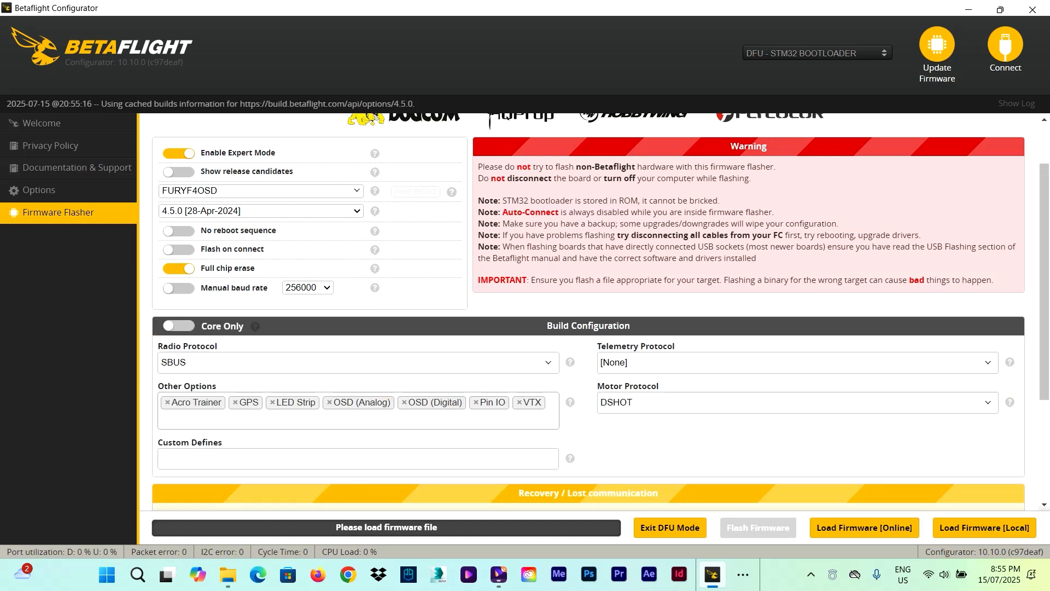
scroll("down", 3)
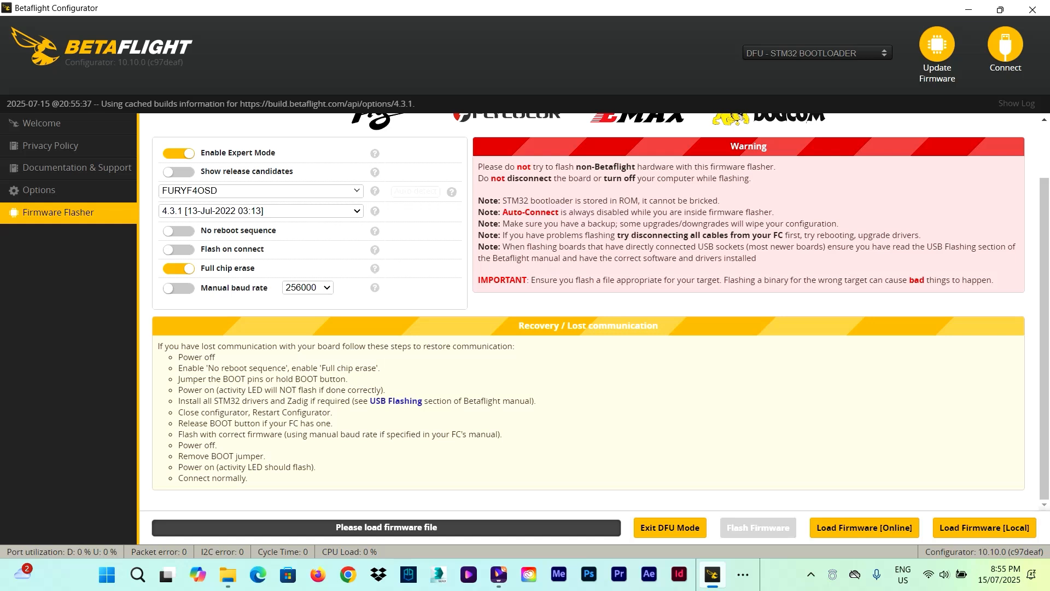
left_click(260, 210)
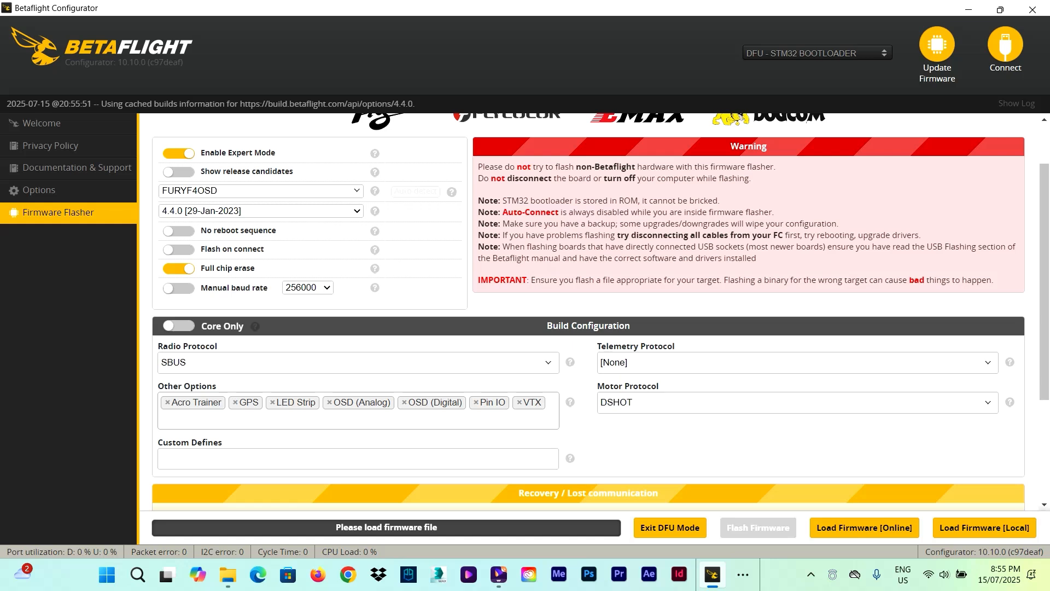
left_click(357, 361)
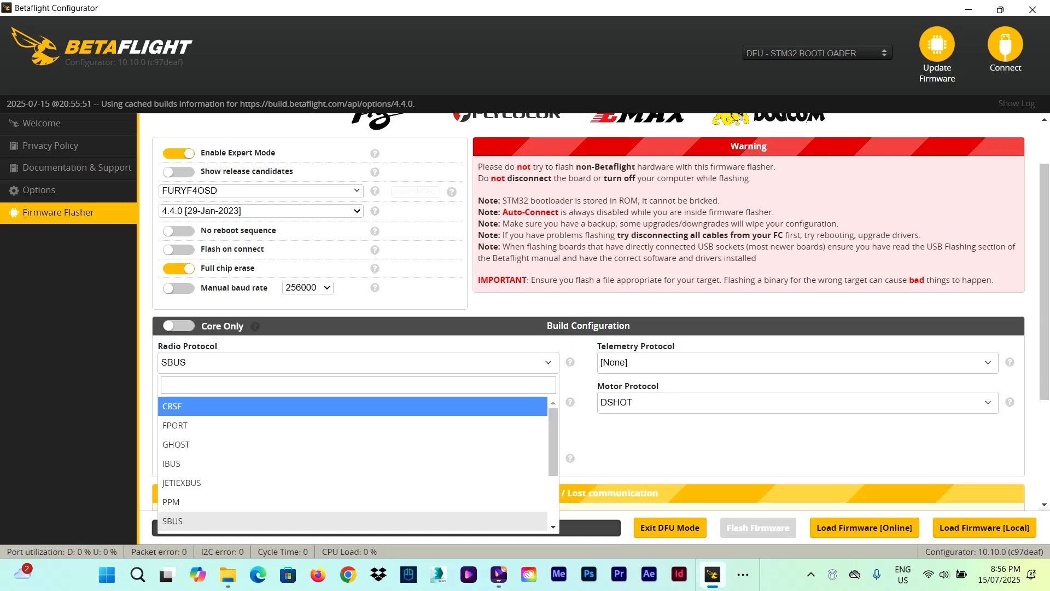
Set the radio protocol to CRSF, then switch it to GHOST.
left_click(171, 406)
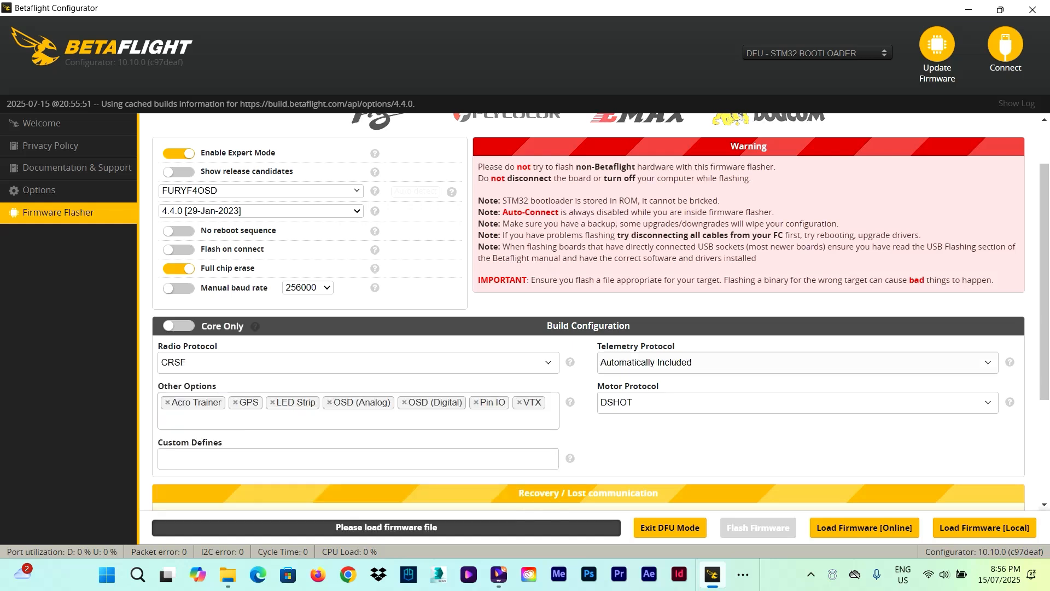
left_click(357, 362)
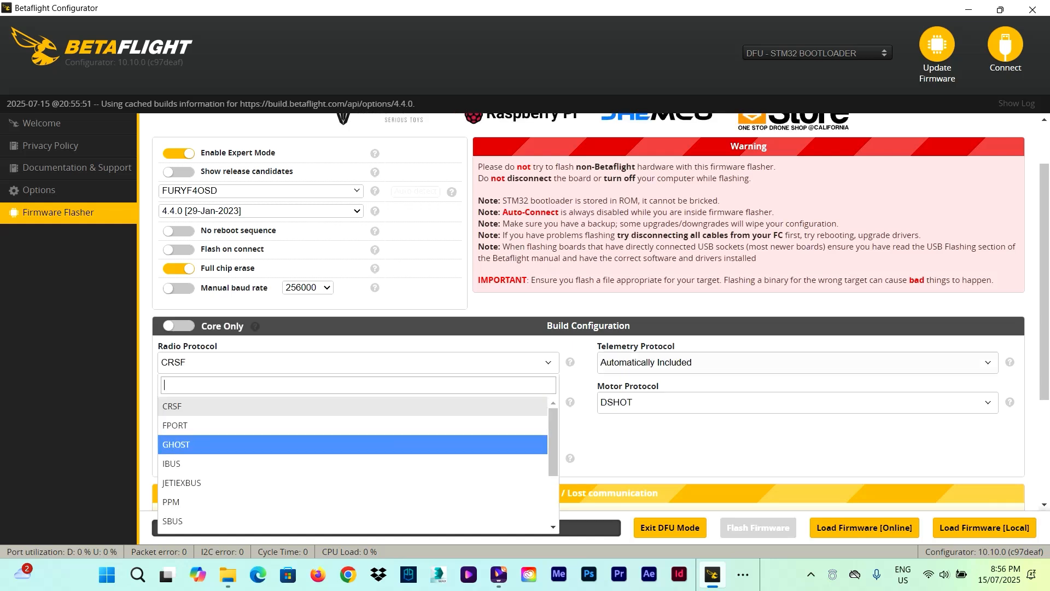
left_click(175, 444)
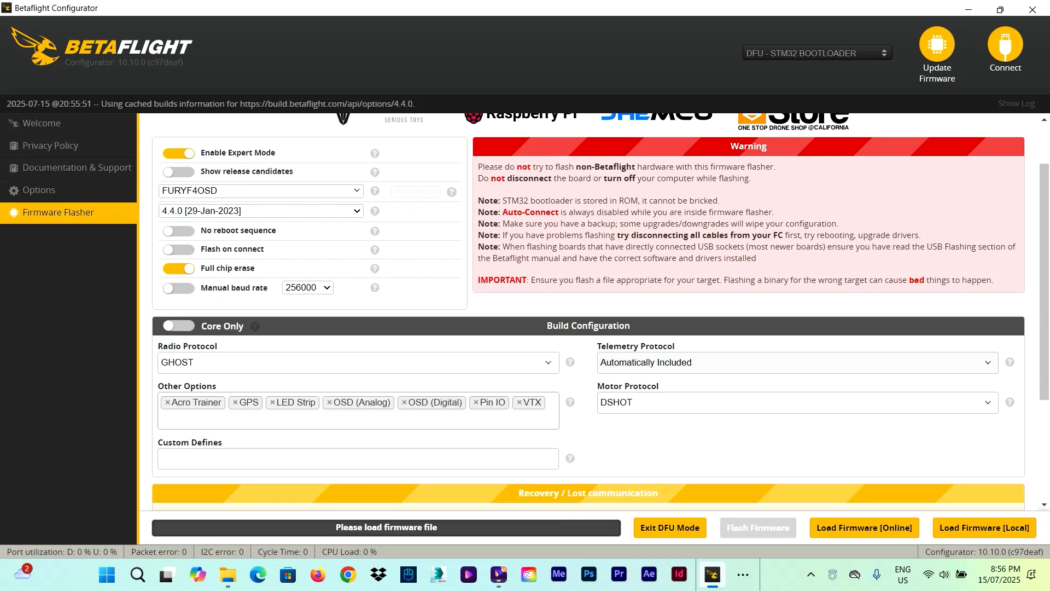
mouse_move(357, 362)
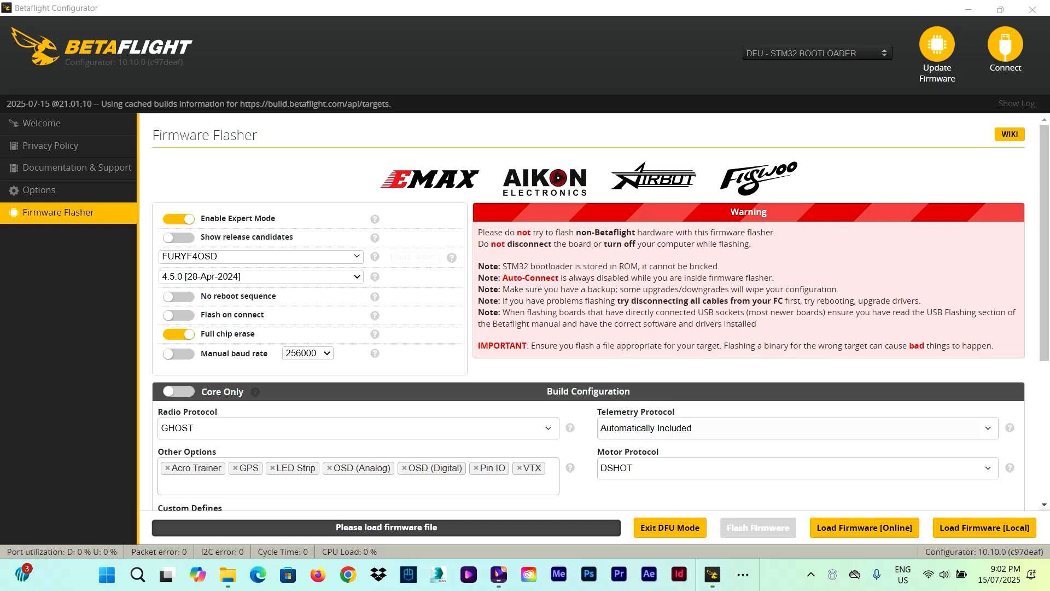
Load the 4.5.0 FURYF4OSD firmware from the online cloud build service.
left_click(357, 428)
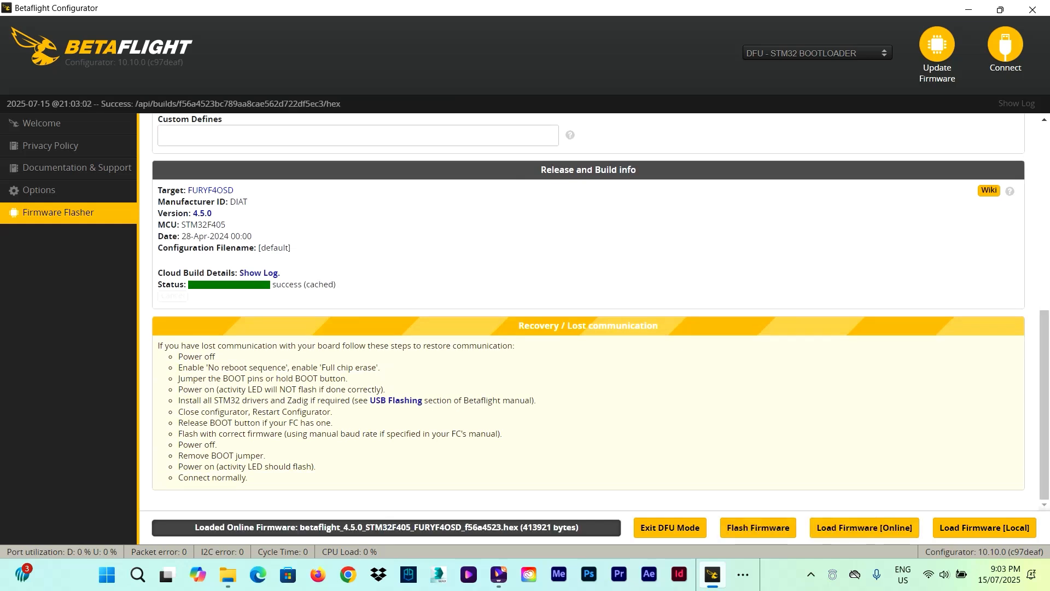
left_click(758, 527)
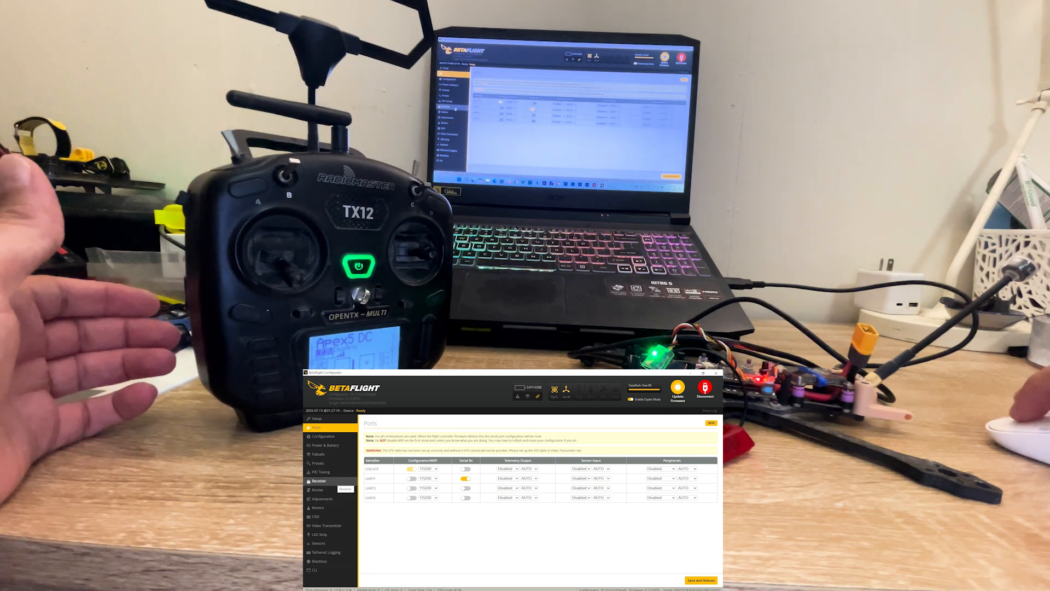
Open the Receiver tab on the reconnected, reflashed flight controller.
left_click(318, 481)
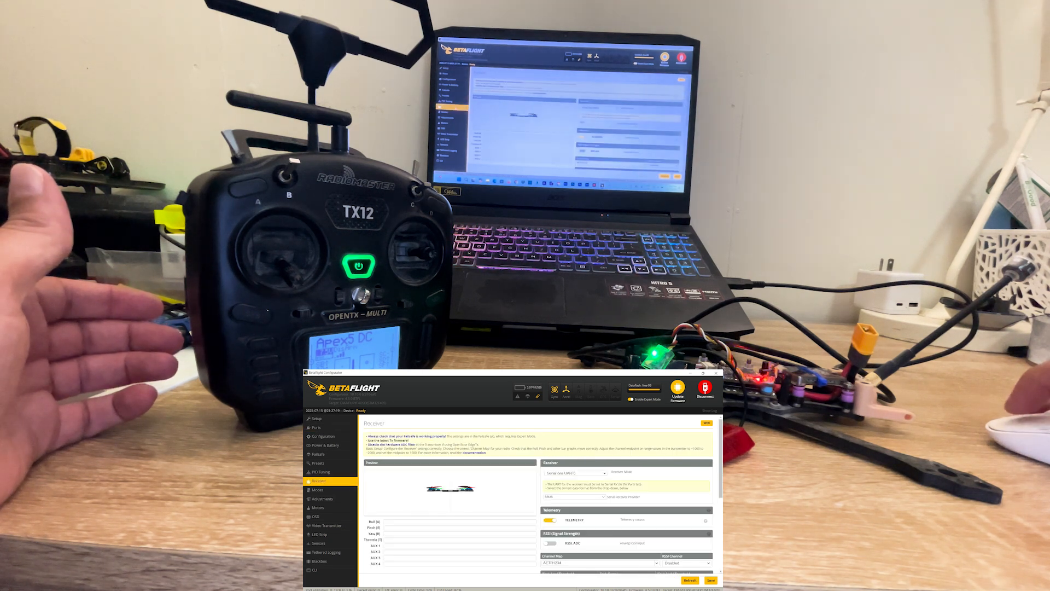